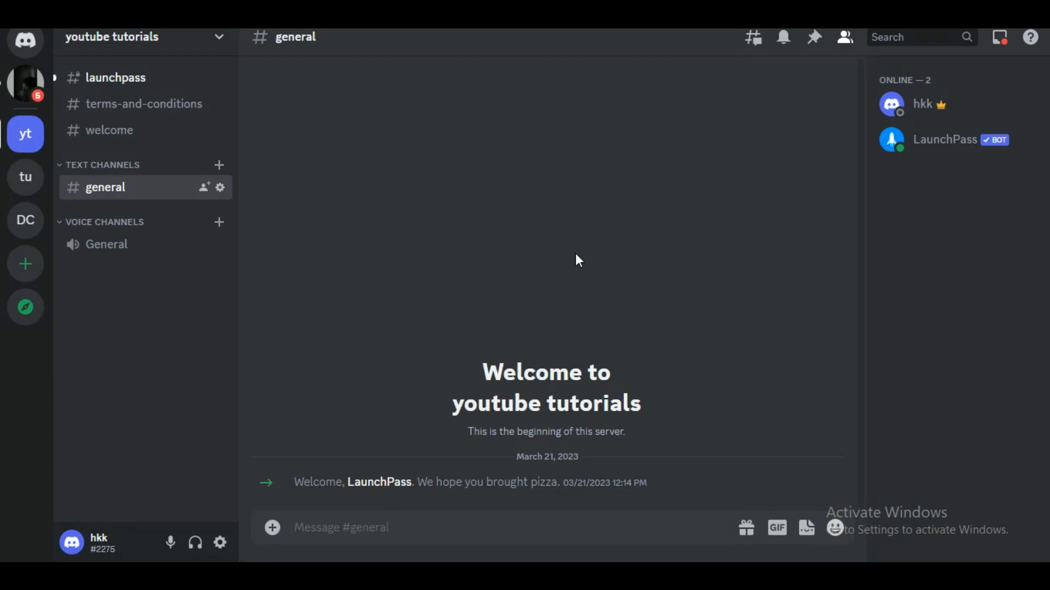
mouse_move(5, 121)
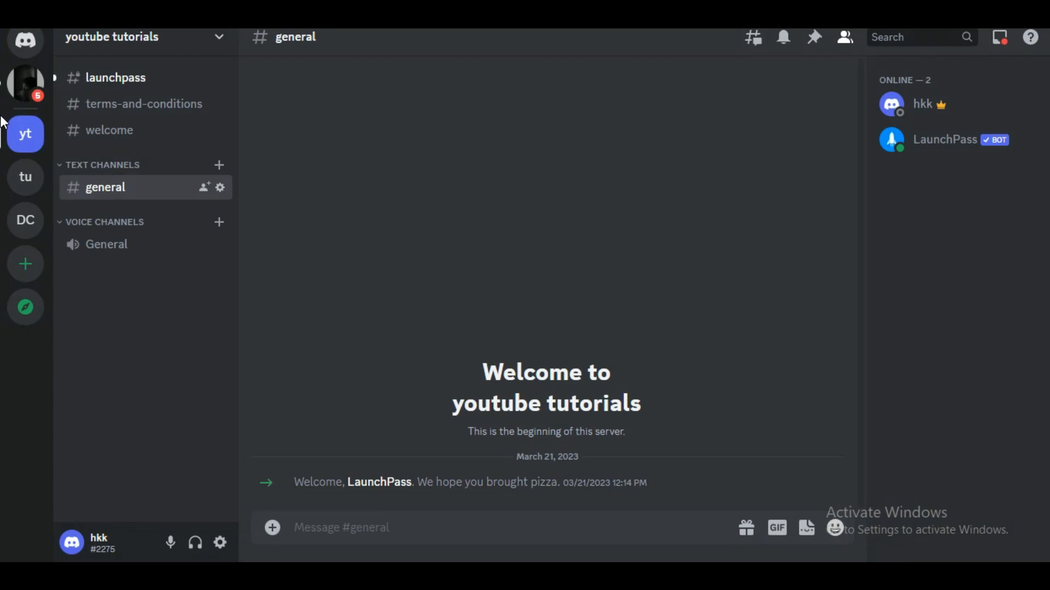
mouse_move(259, 82)
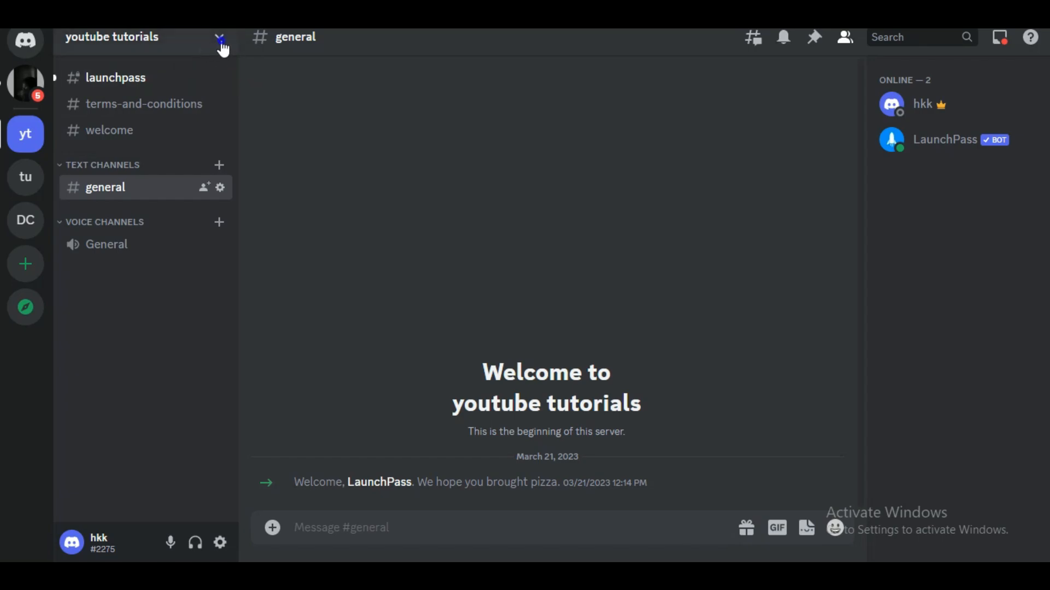
Open the youtube tutorials server menu and show the Mute Server duration options
click(220, 37)
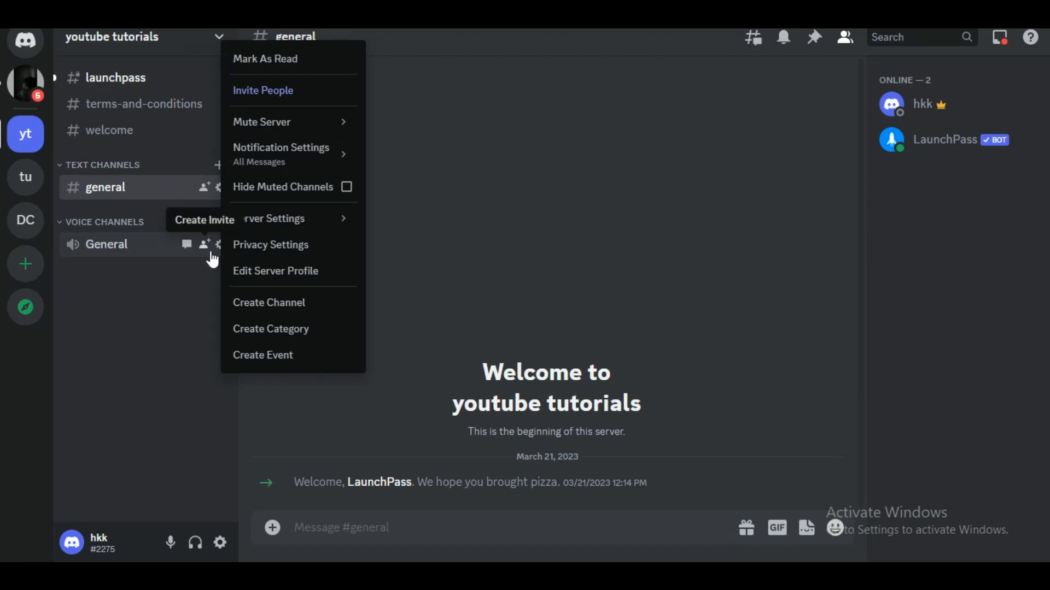
mouse_move(381, 261)
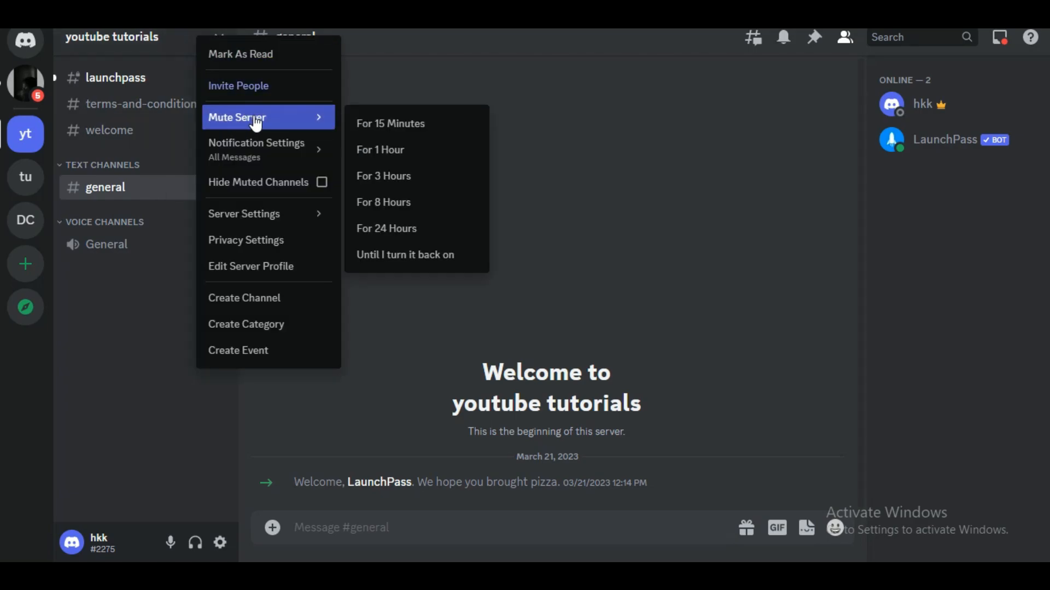
mouse_move(415, 149)
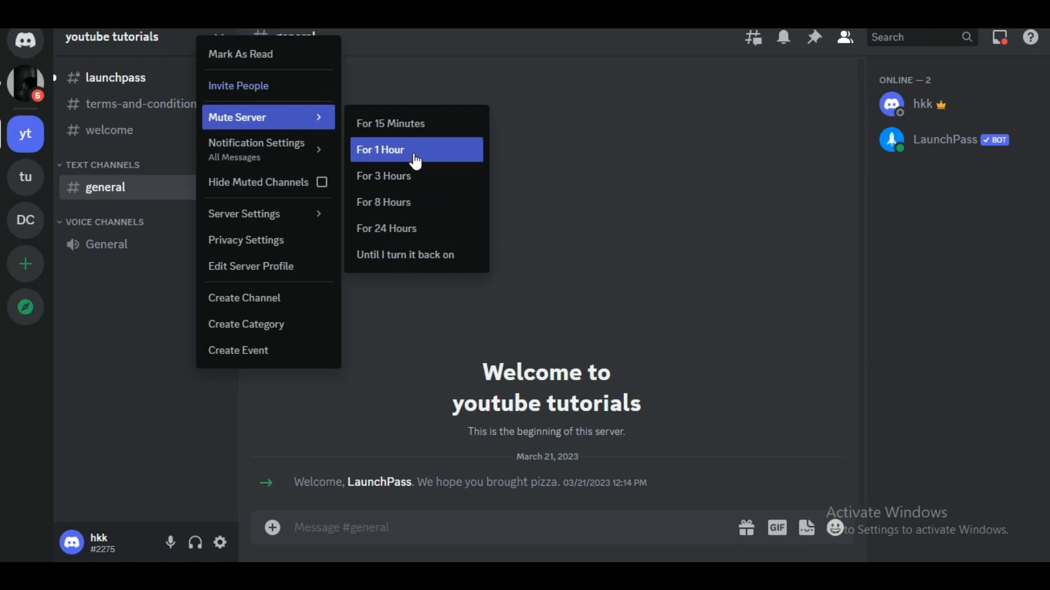
mouse_move(416, 202)
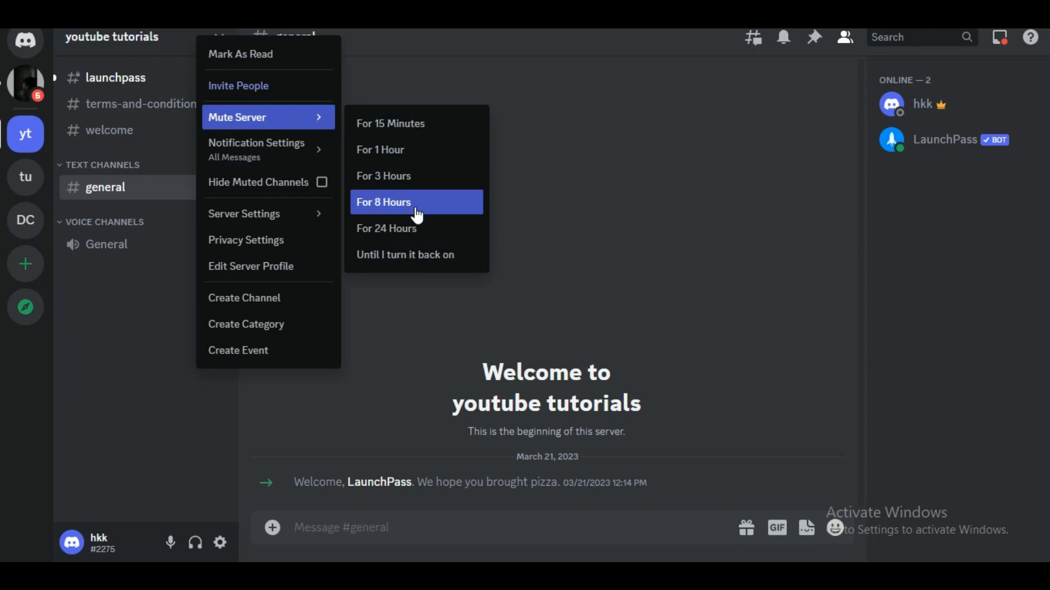
mouse_move(415, 228)
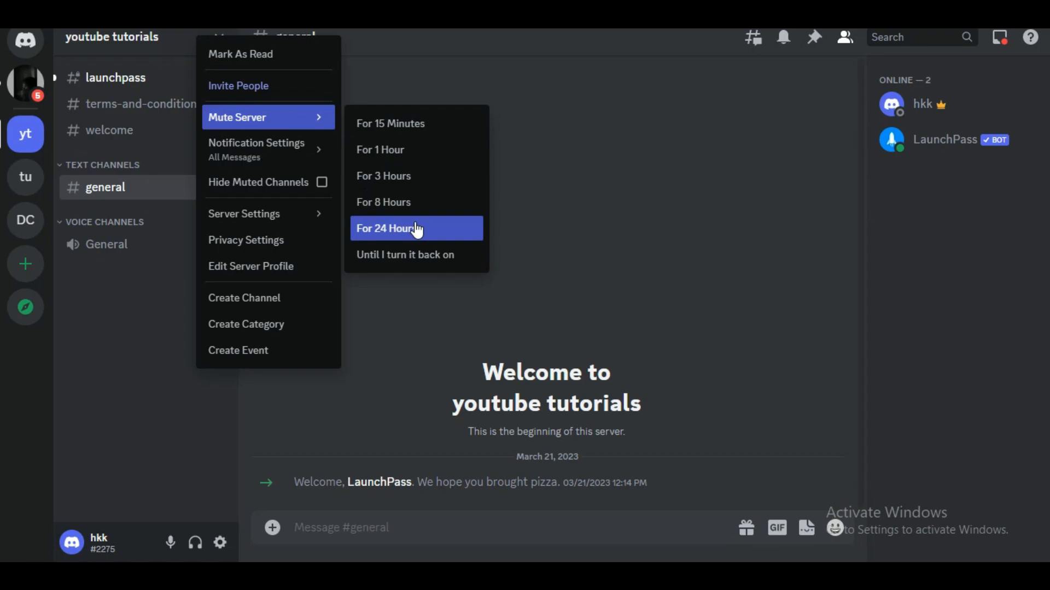
mouse_move(415, 238)
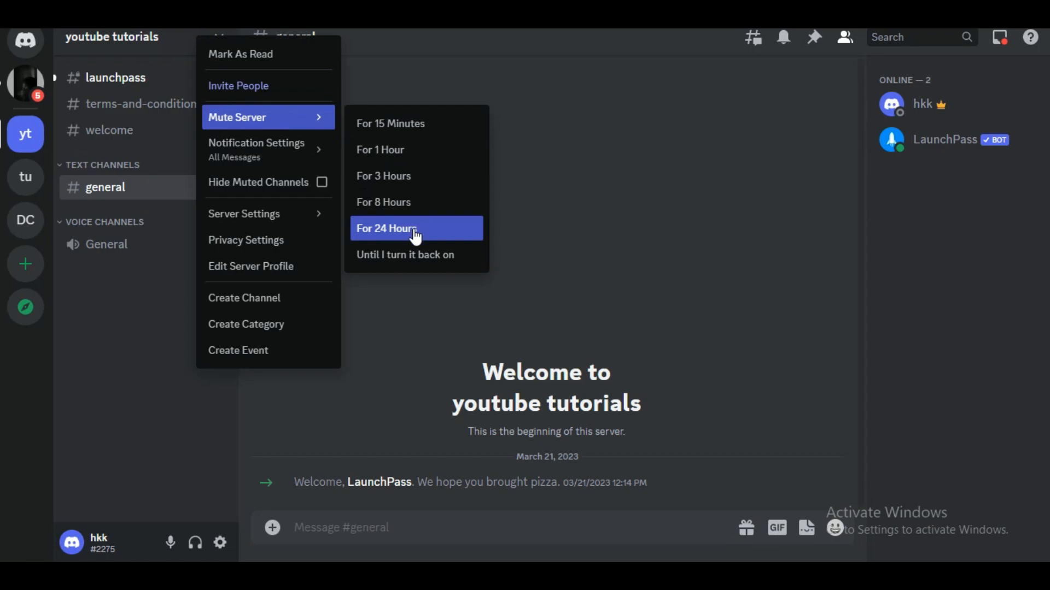
mouse_move(421, 254)
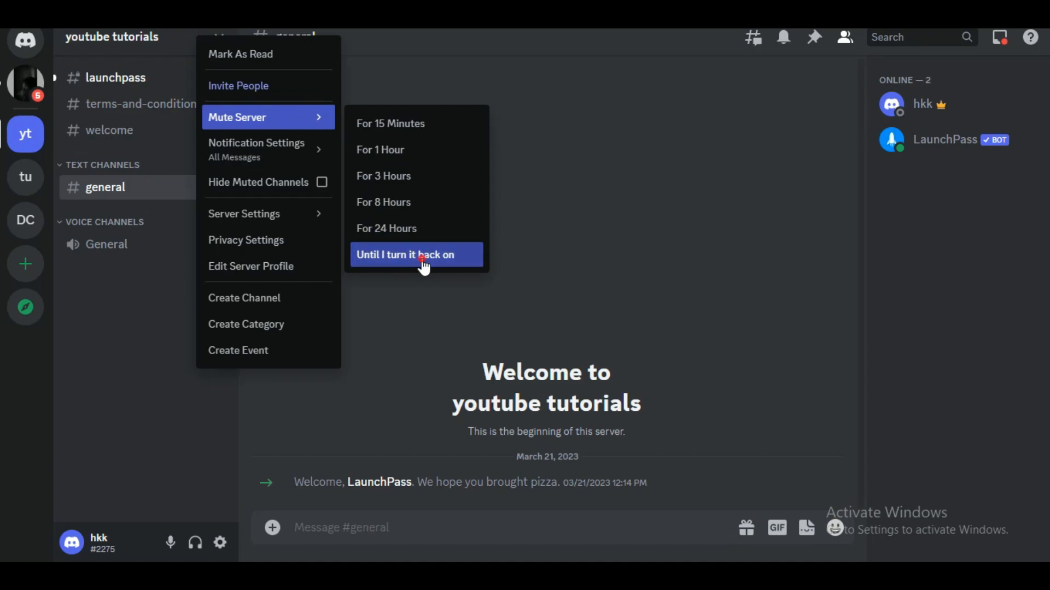
click(405, 254)
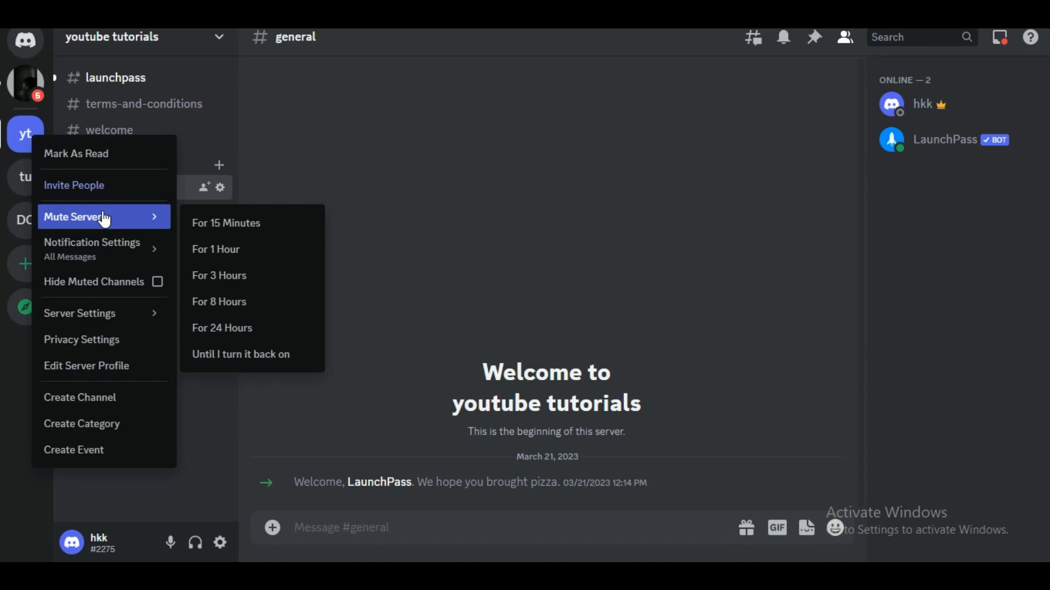
mouse_move(239, 354)
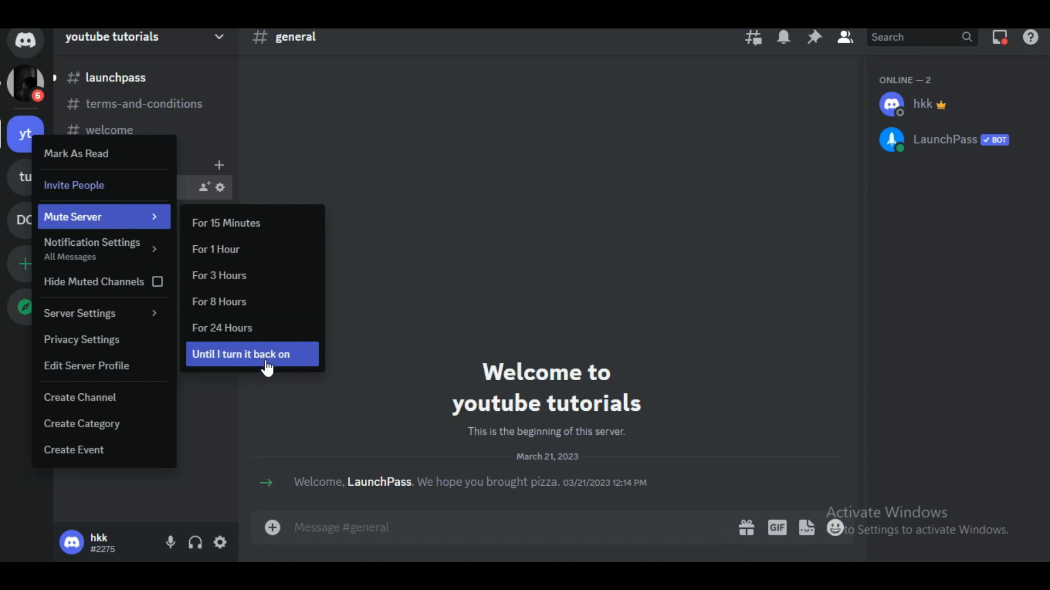
mouse_move(241, 364)
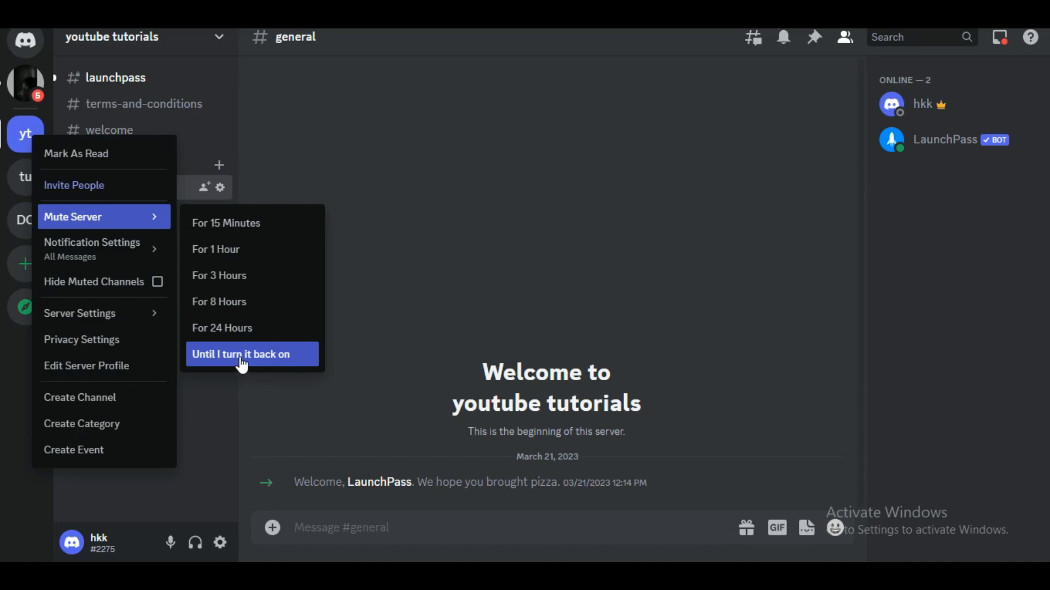
Choose 'Until I turn it back on' to mute youtube tutorials with no end time
click(241, 354)
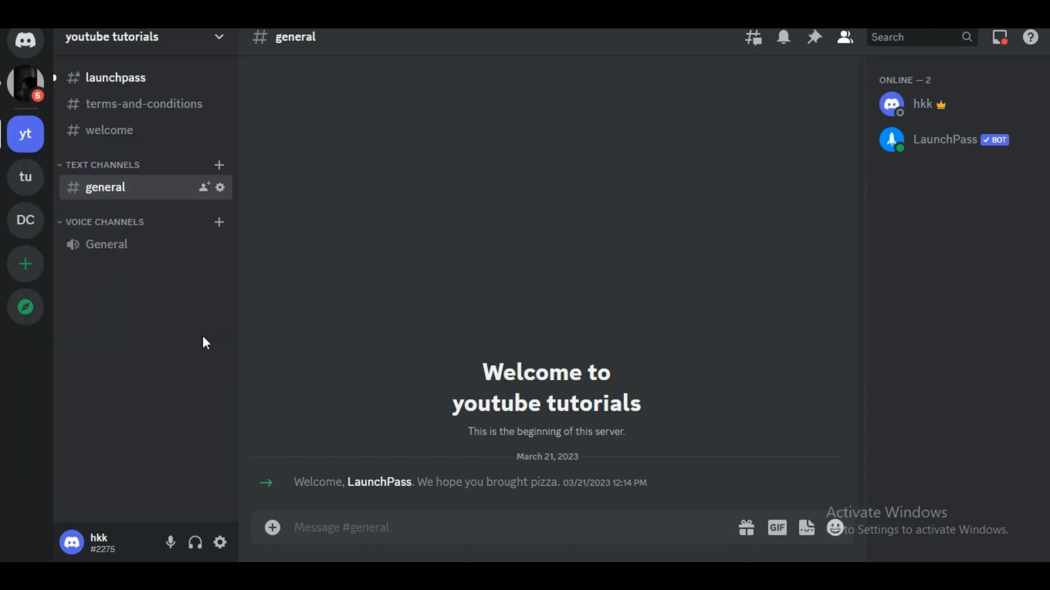